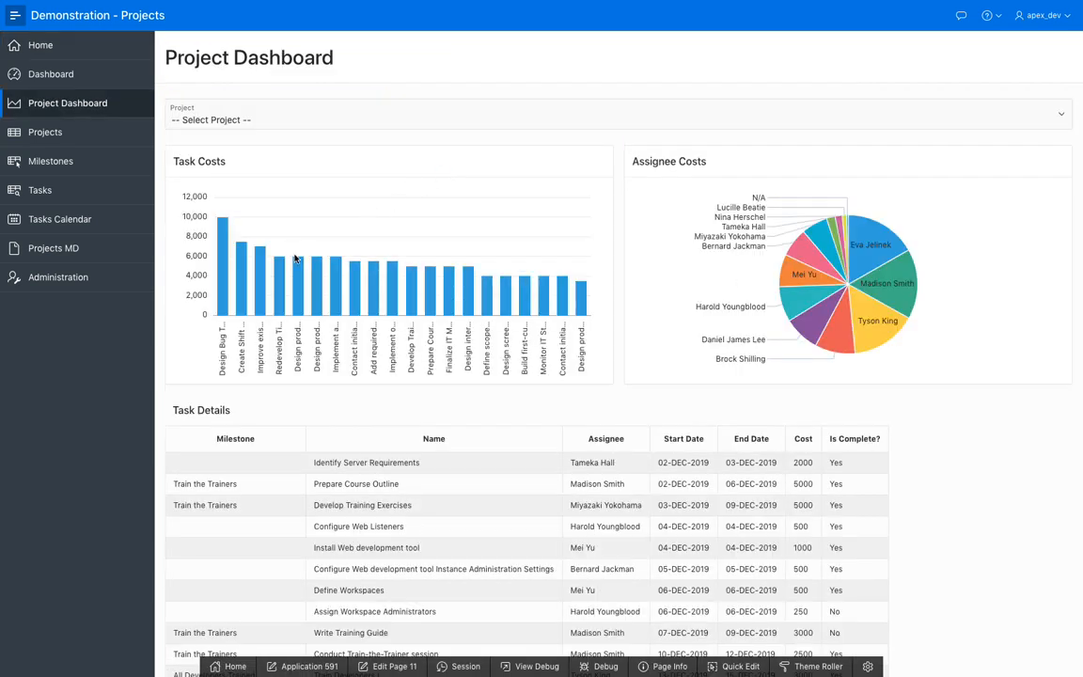
pyautogui.moveTo(415, 330)
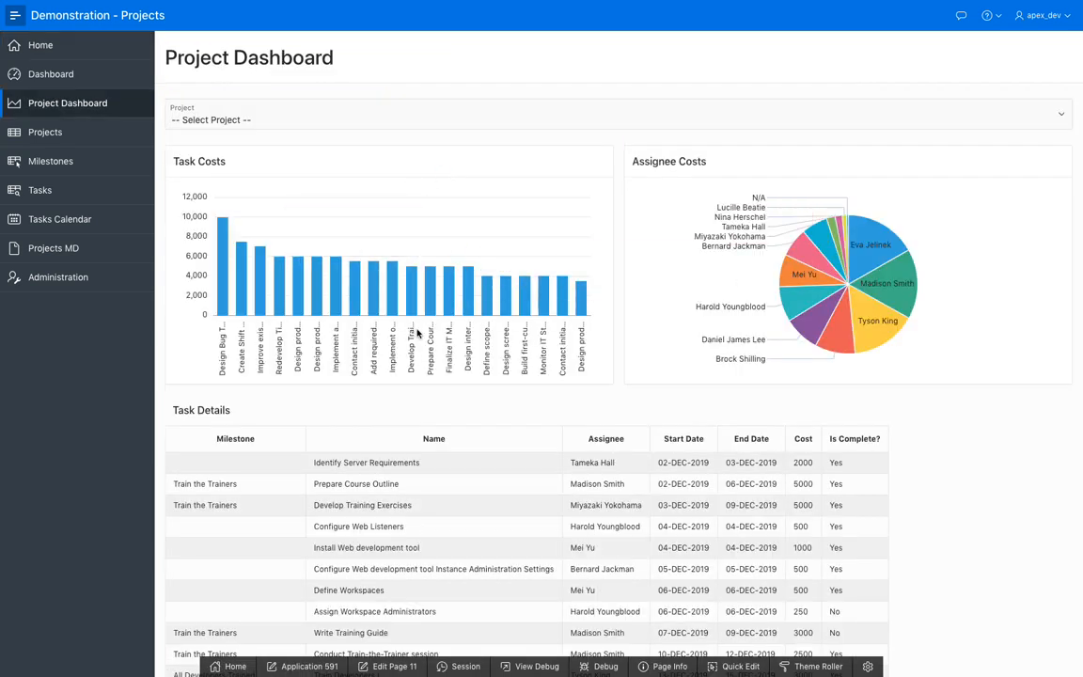
pyautogui.moveTo(419, 287)
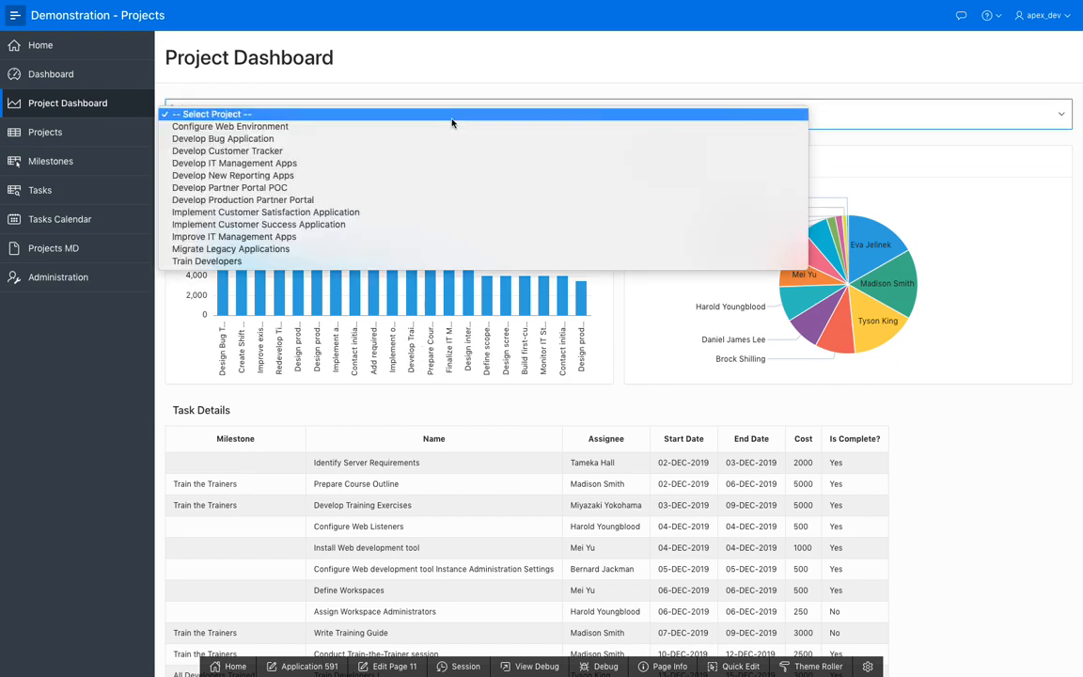
# Select Develop Customer Tracker in the Project list; charts and task report don't refresh.
pyautogui.click(226, 150)
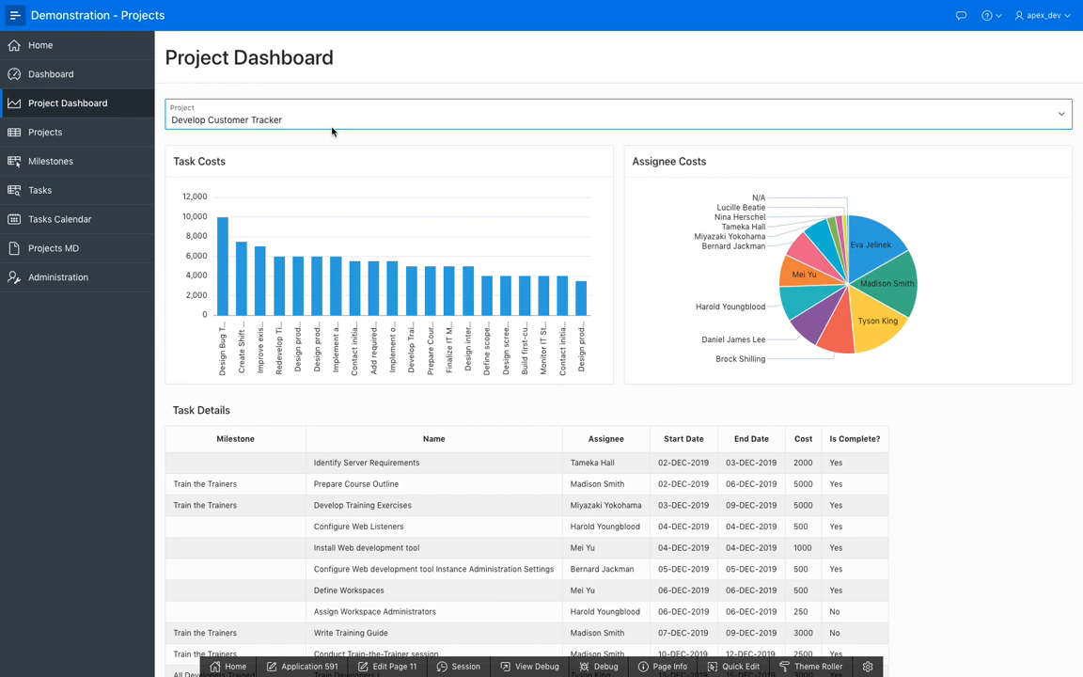
pyautogui.moveTo(337, 126)
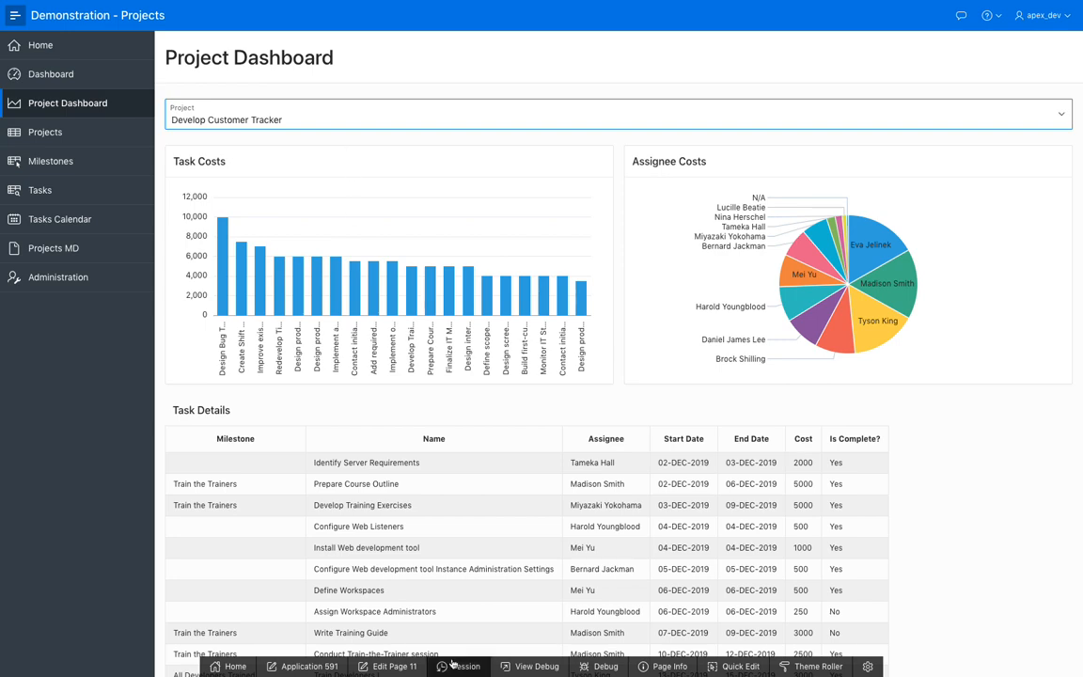
# Edit page 11 and filter the Task Costs series query by :P11_PROJECT_ID.
pyautogui.click(389, 667)
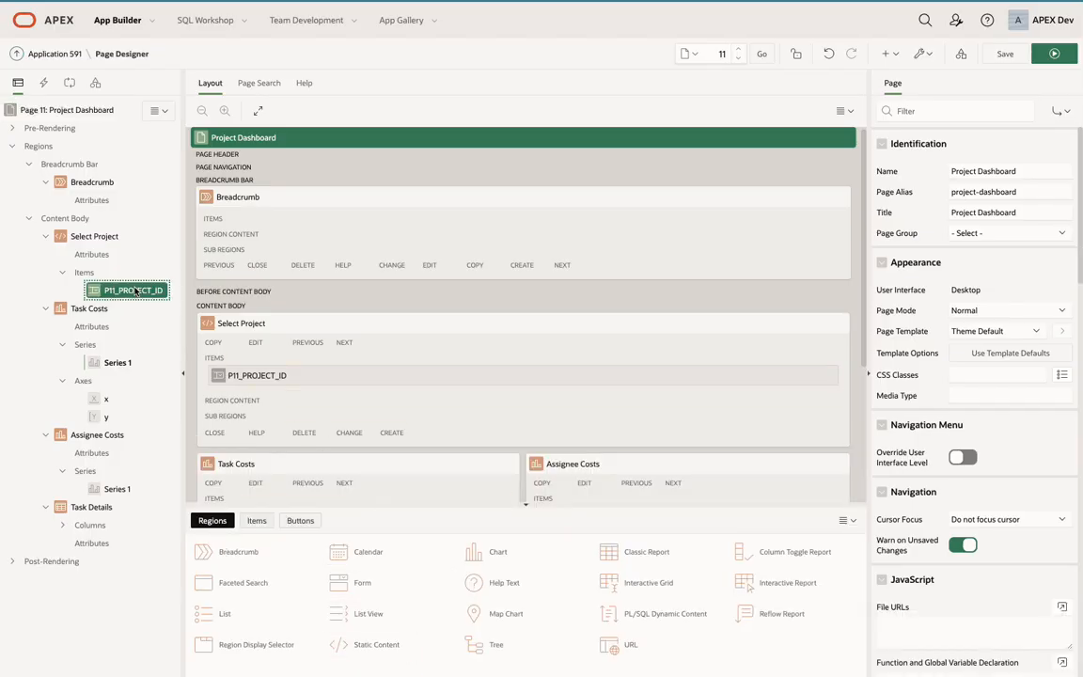
pyautogui.click(258, 375)
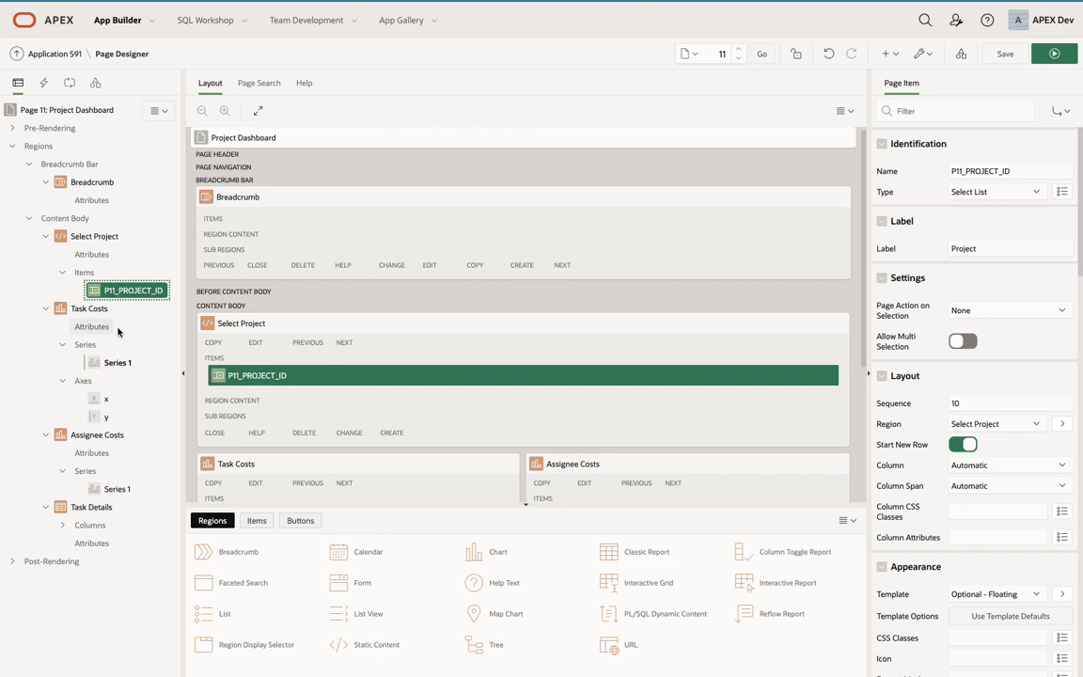
pyautogui.moveTo(123, 363)
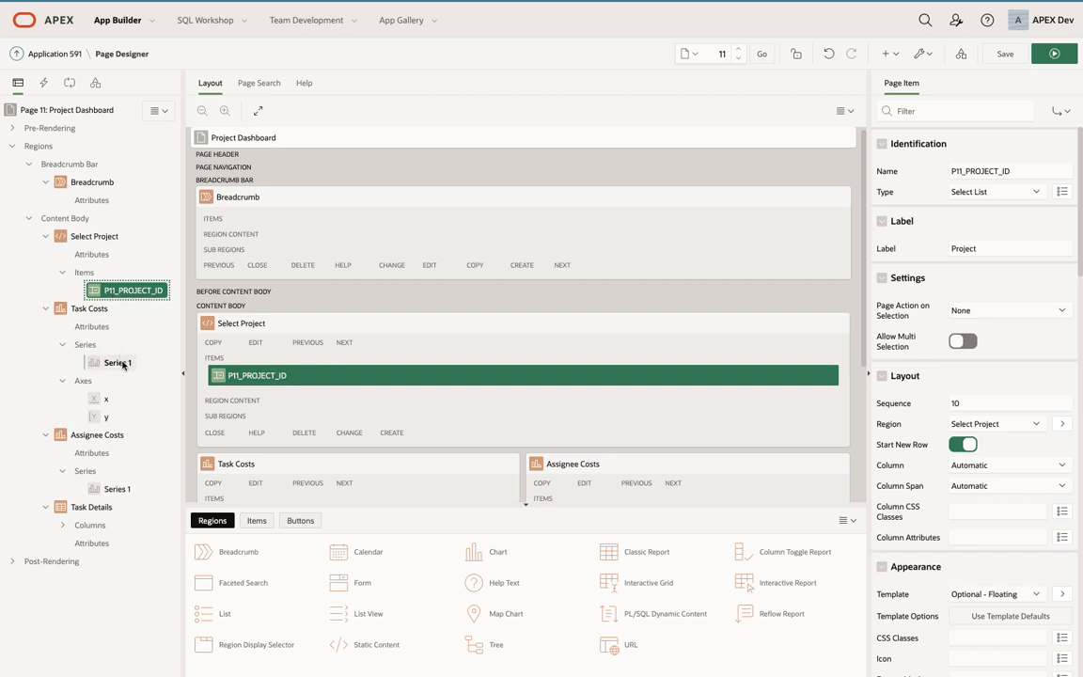
pyautogui.click(115, 363)
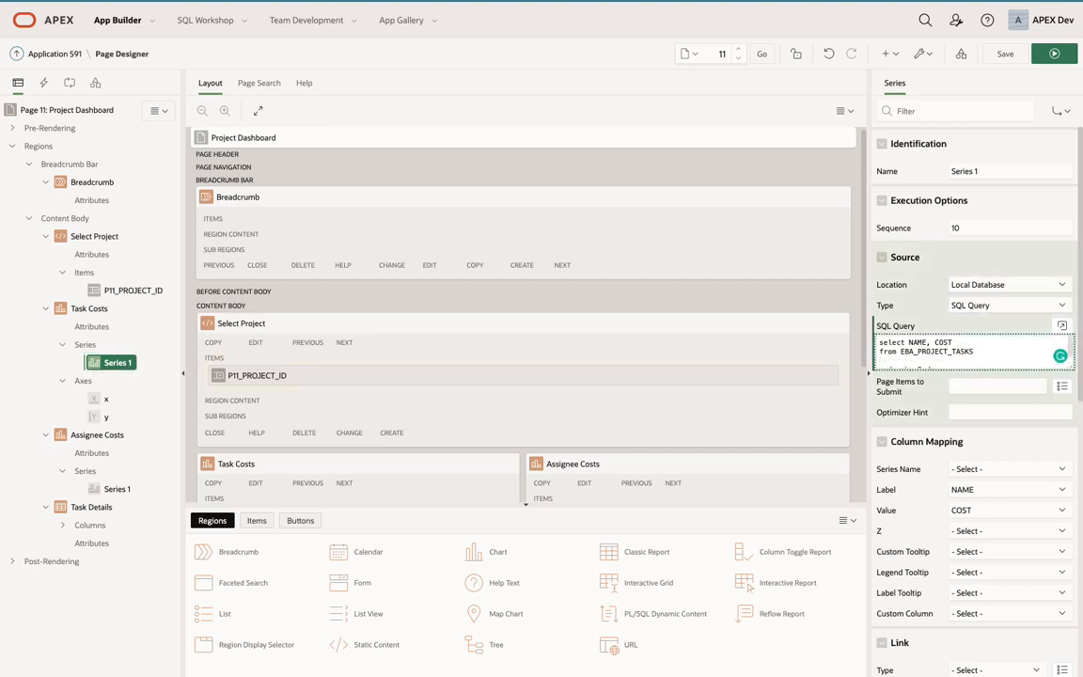
pyautogui.write('where project_id')
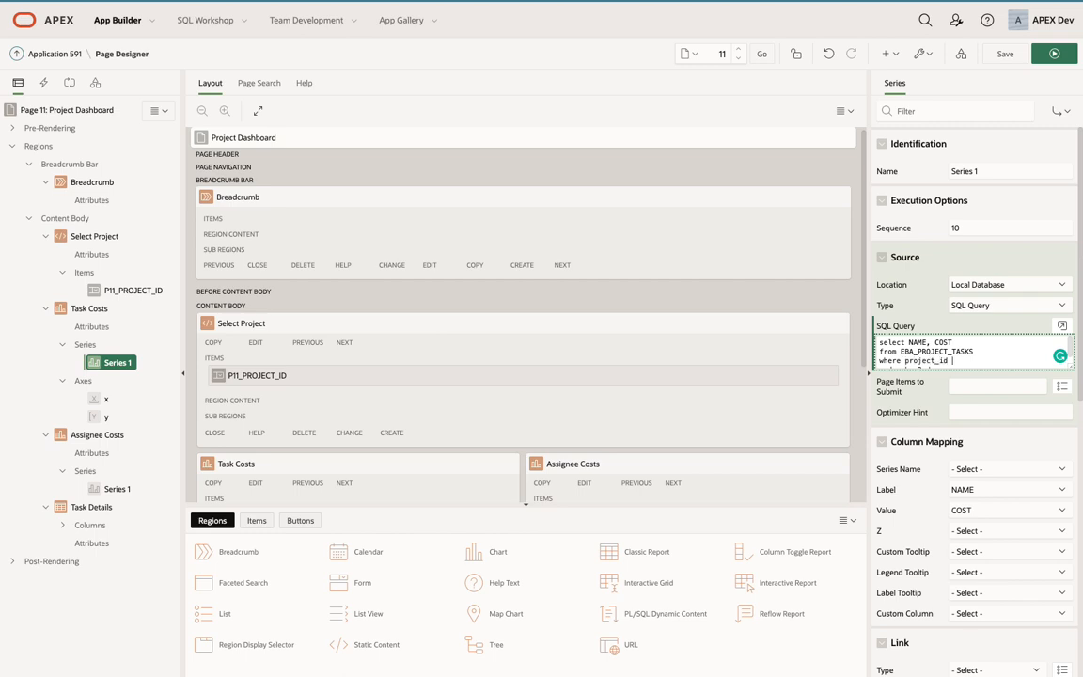
pyautogui.write('= :P11_PROJECT_ID')
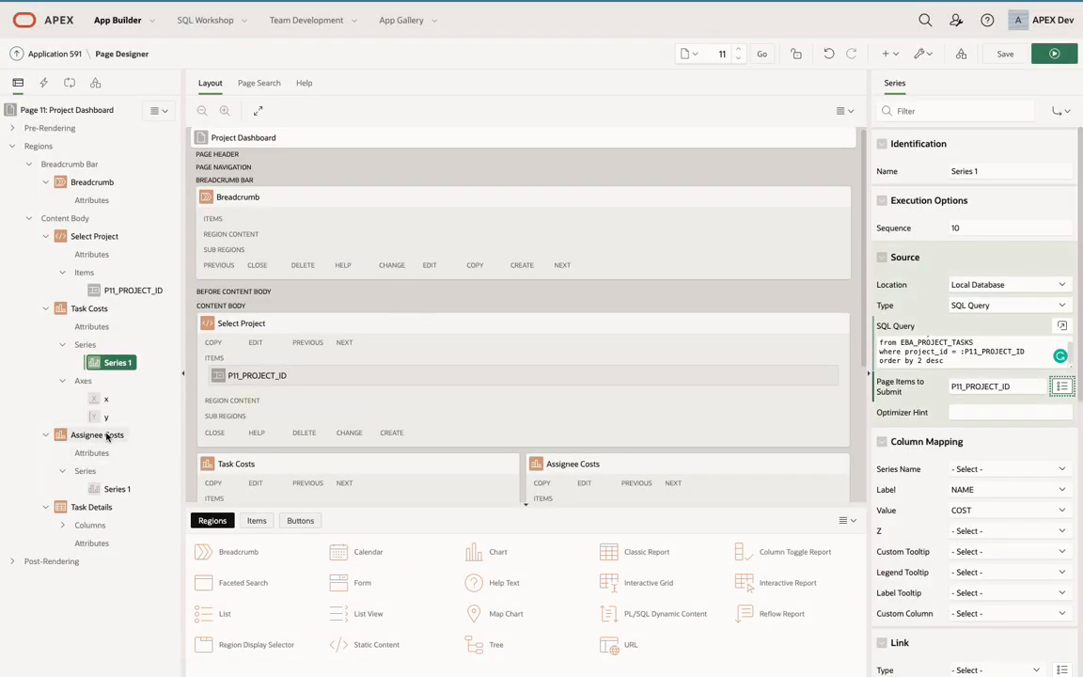
# Add 'where project_id = :P11_PROJECT_ID' to Assignee Costs and submit P11_PROJECT_ID.
pyautogui.click(117, 489)
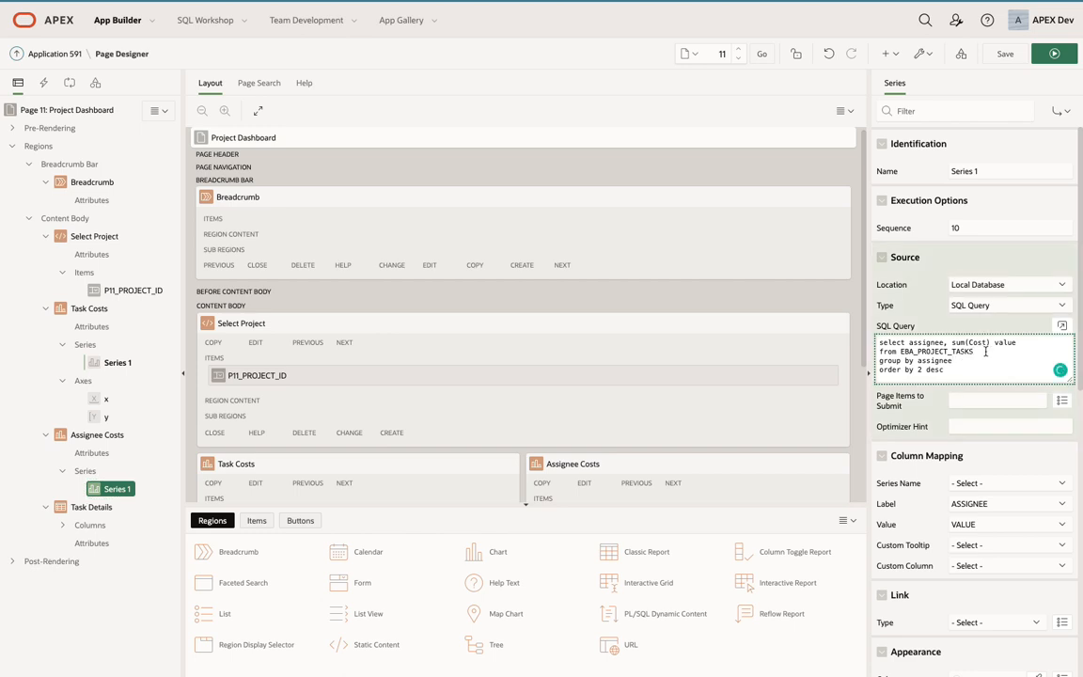
pyautogui.write('where project_id = :P11_PROJECT_ID')
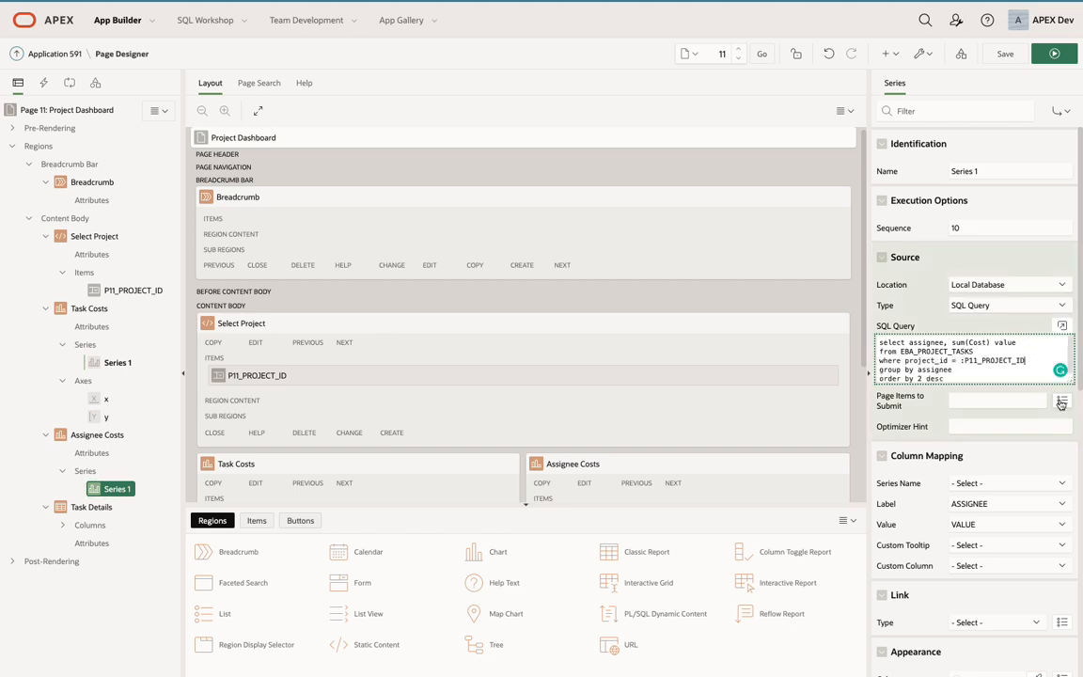
pyautogui.click(1062, 402)
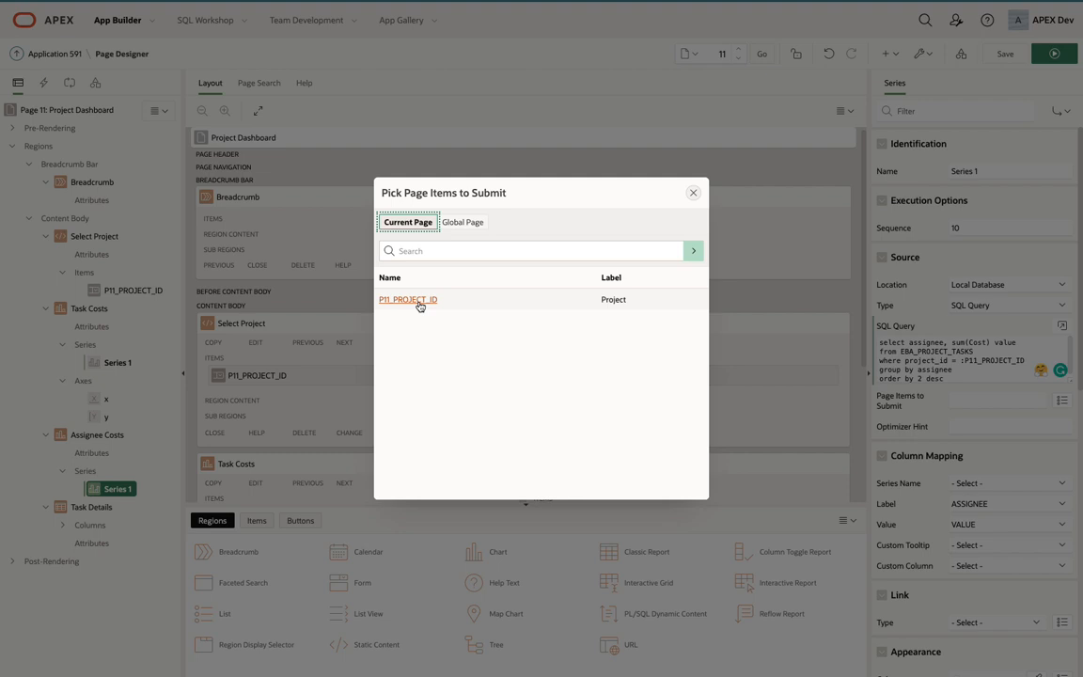
pyautogui.click(92, 507)
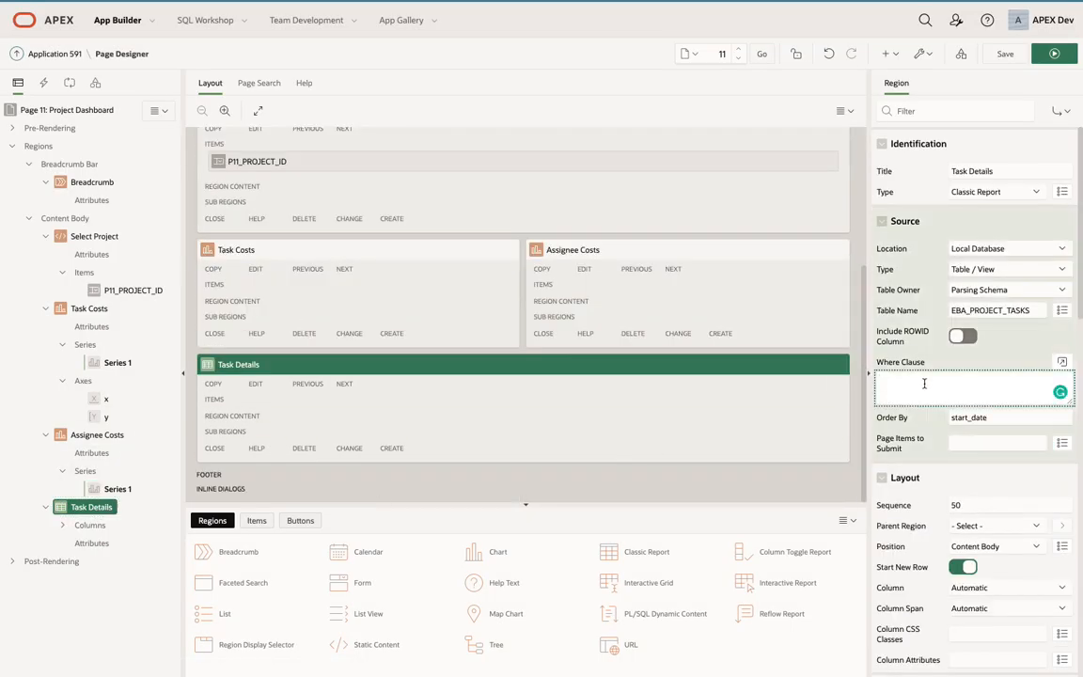
# Filter the Task Details report by :P11_PROJECT_ID, submitting that item, then select P11_PROJECT_ID.
pyautogui.write('project_id = :P11_PROJECT_ID')
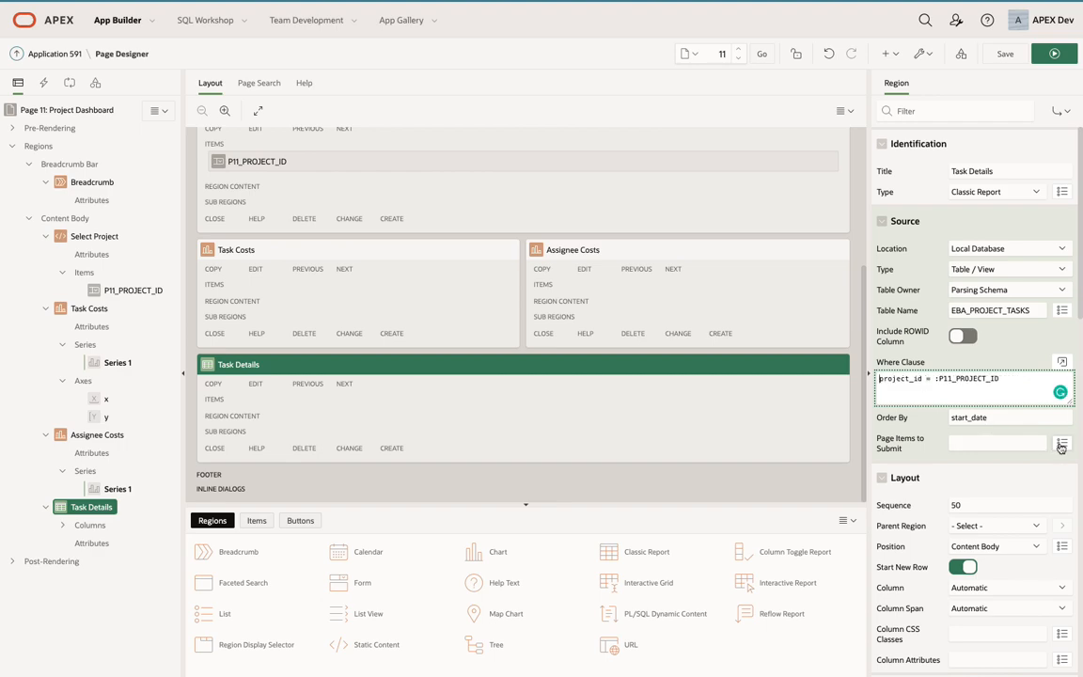
pyautogui.click(1060, 444)
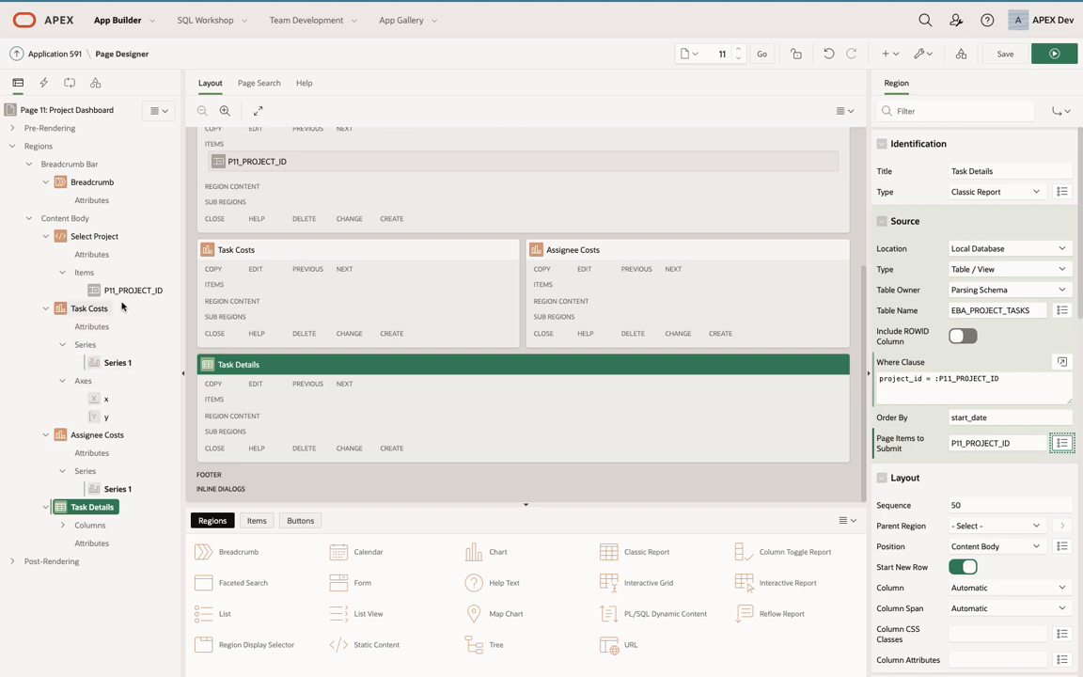
pyautogui.click(134, 289)
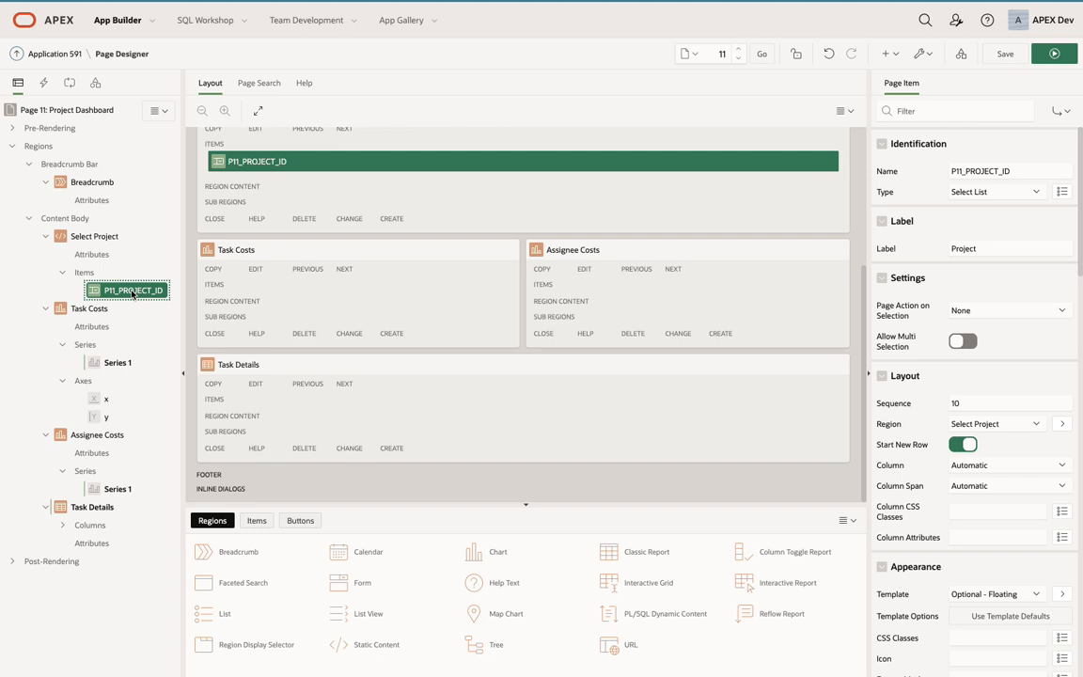
# Create a dynamic action on P11_PROJECT_ID named 'Refresh Regions'.
pyautogui.rightClick(132, 289)
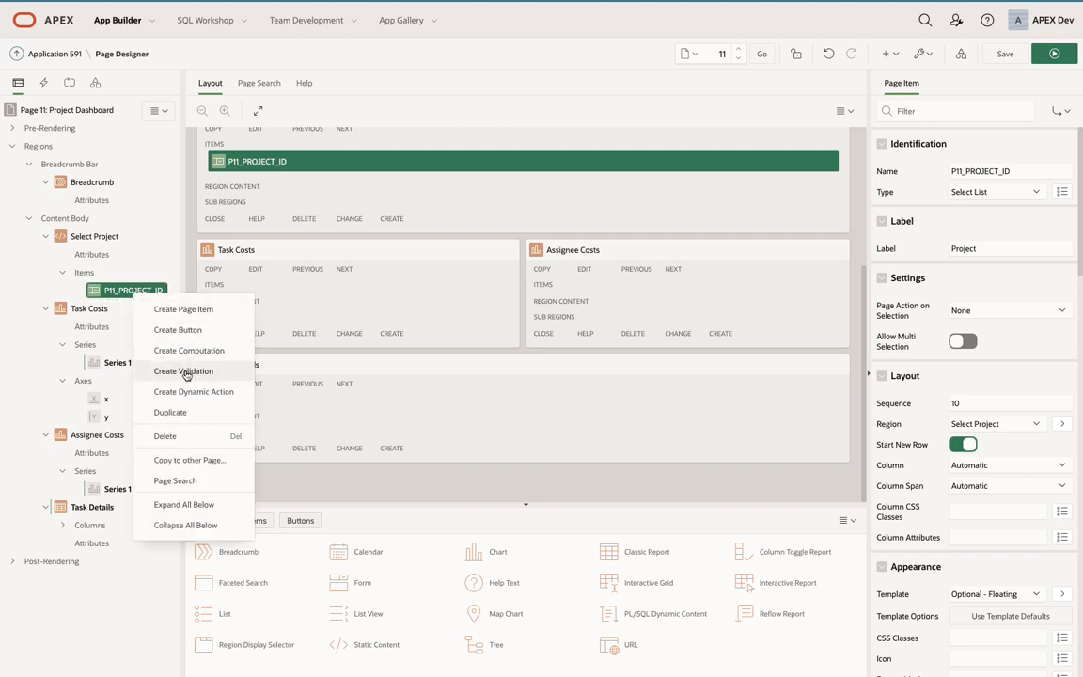
pyautogui.click(194, 392)
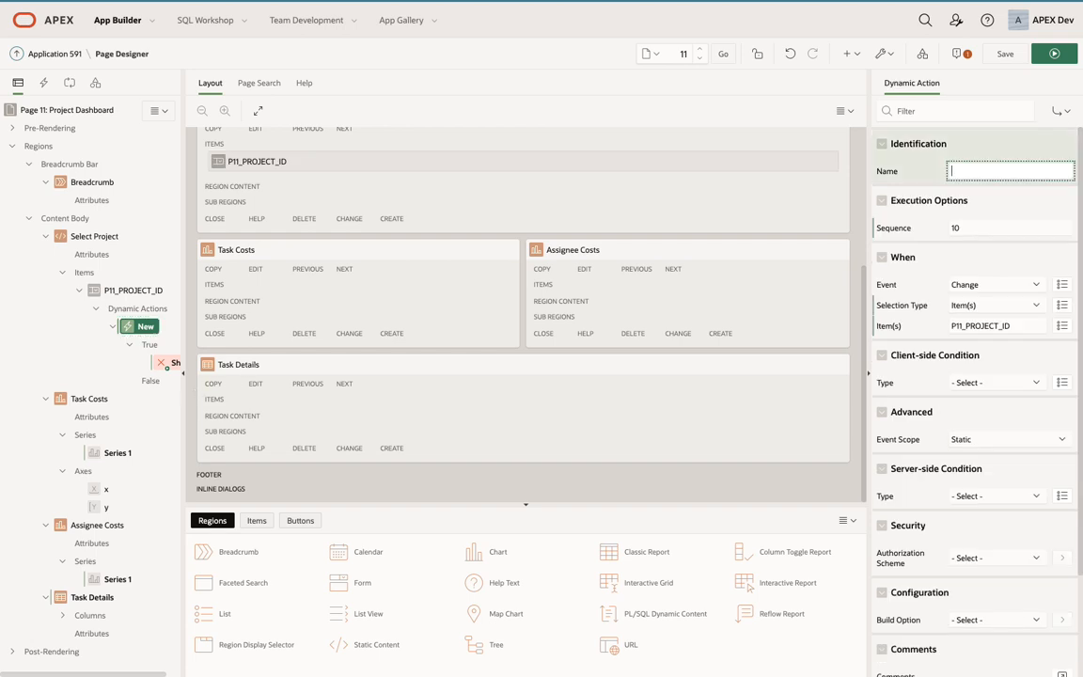
pyautogui.write('Refresh Regions')
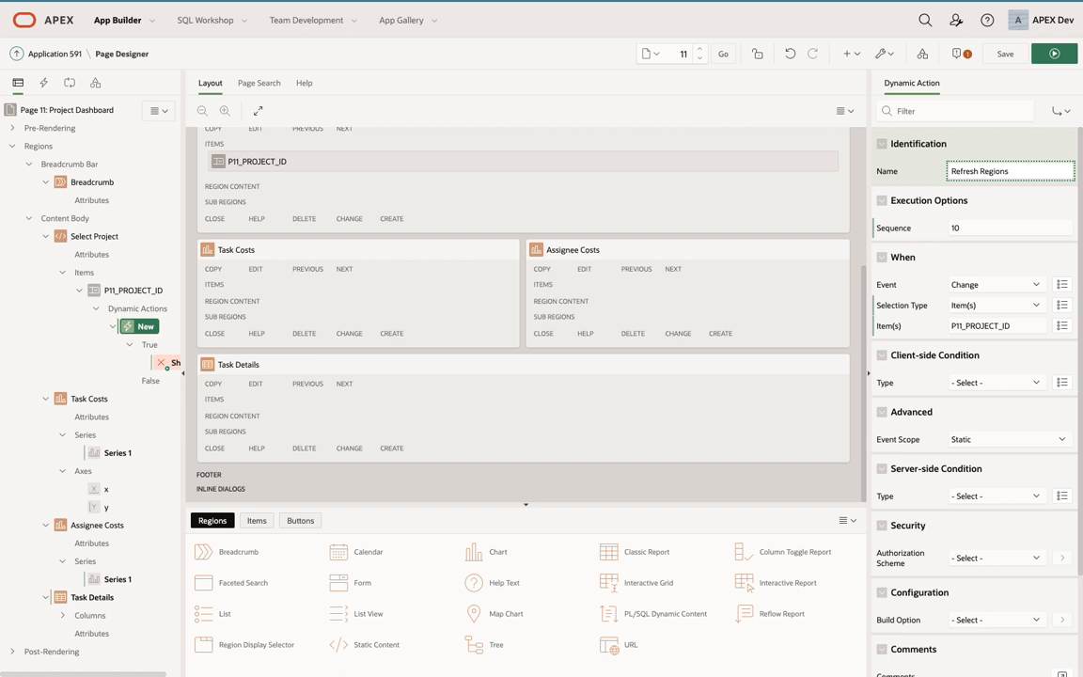
pyautogui.moveTo(957, 247)
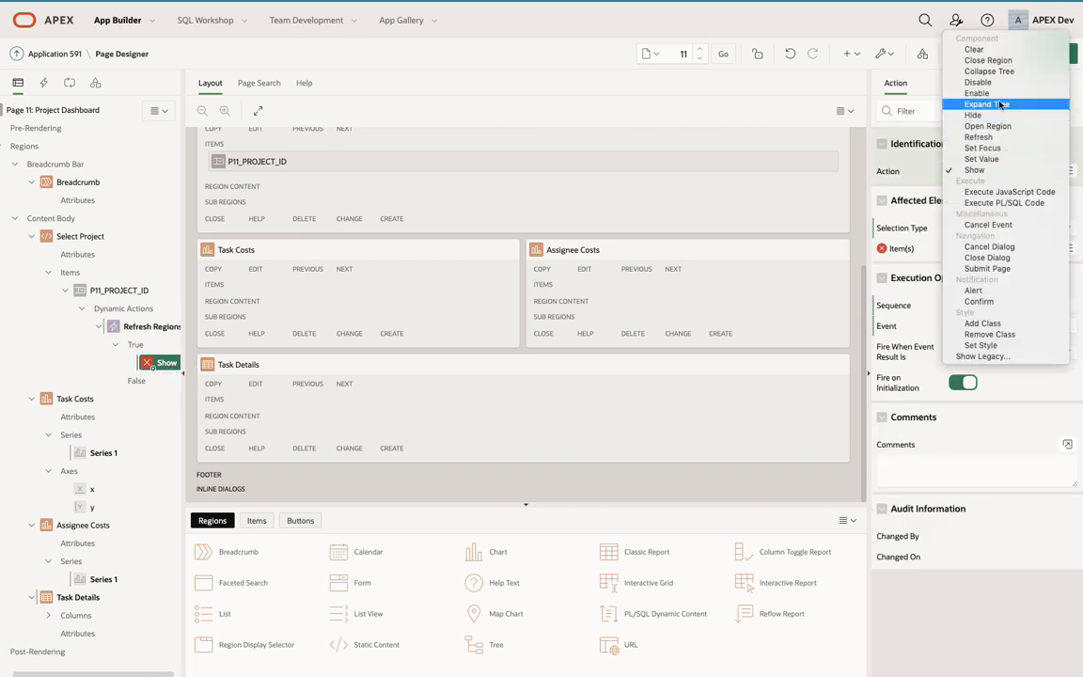
pyautogui.moveTo(977, 136)
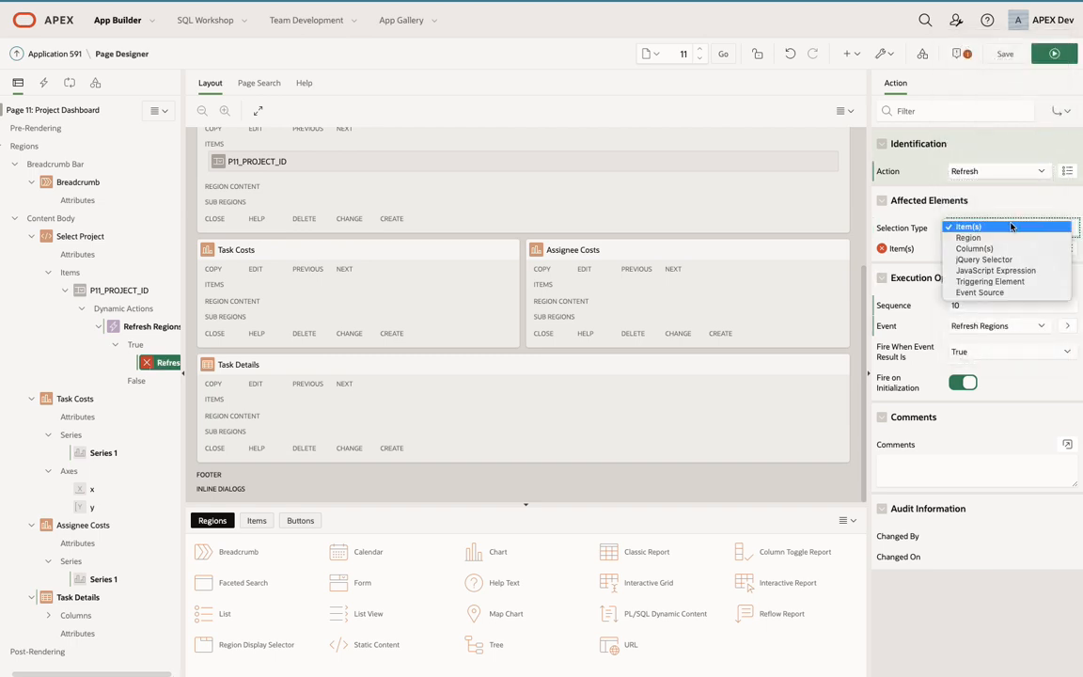
# Set the Refresh action's selection type to Region and target Task Costs.
pyautogui.click(963, 238)
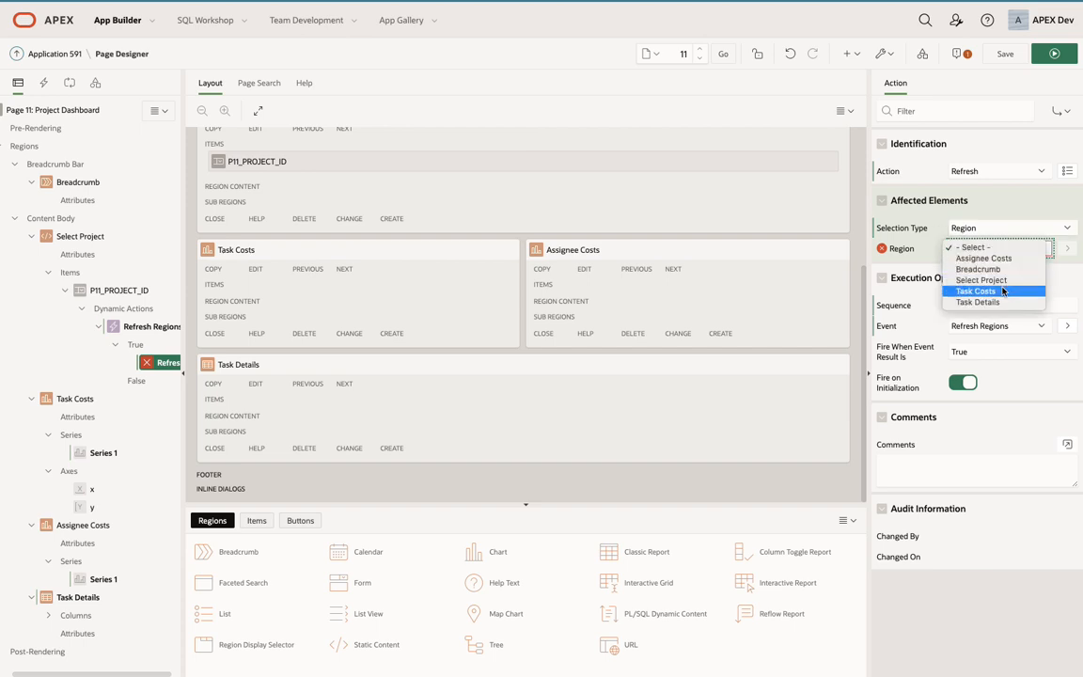
pyautogui.click(976, 291)
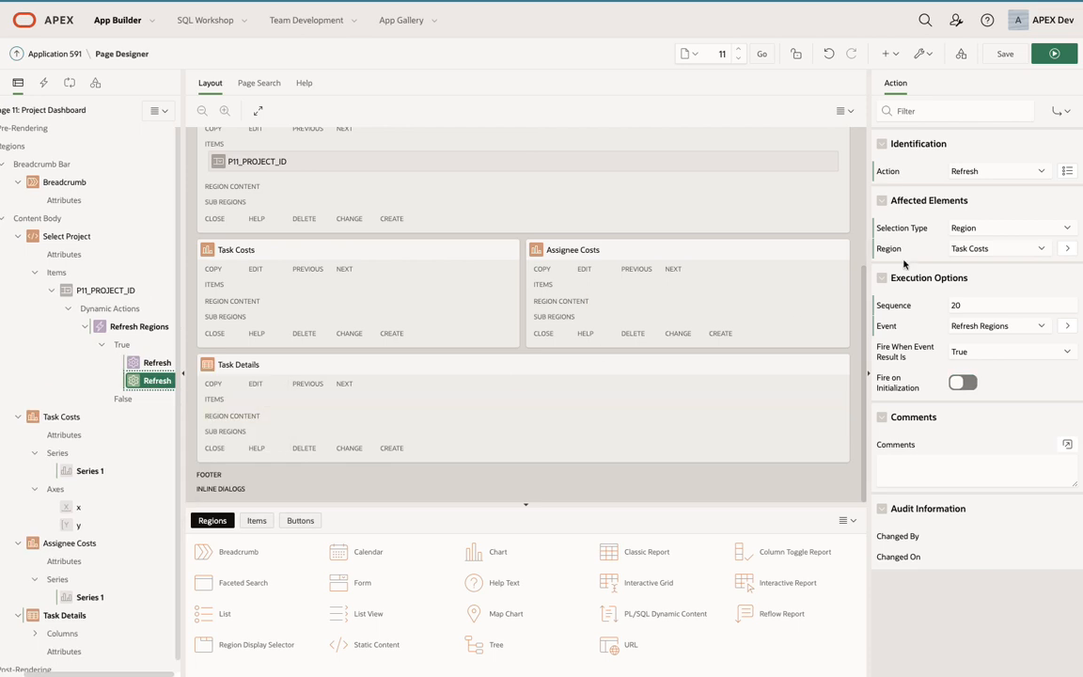
# Point the second Refresh action at Assignee Costs and the third at Task Details.
pyautogui.click(998, 248)
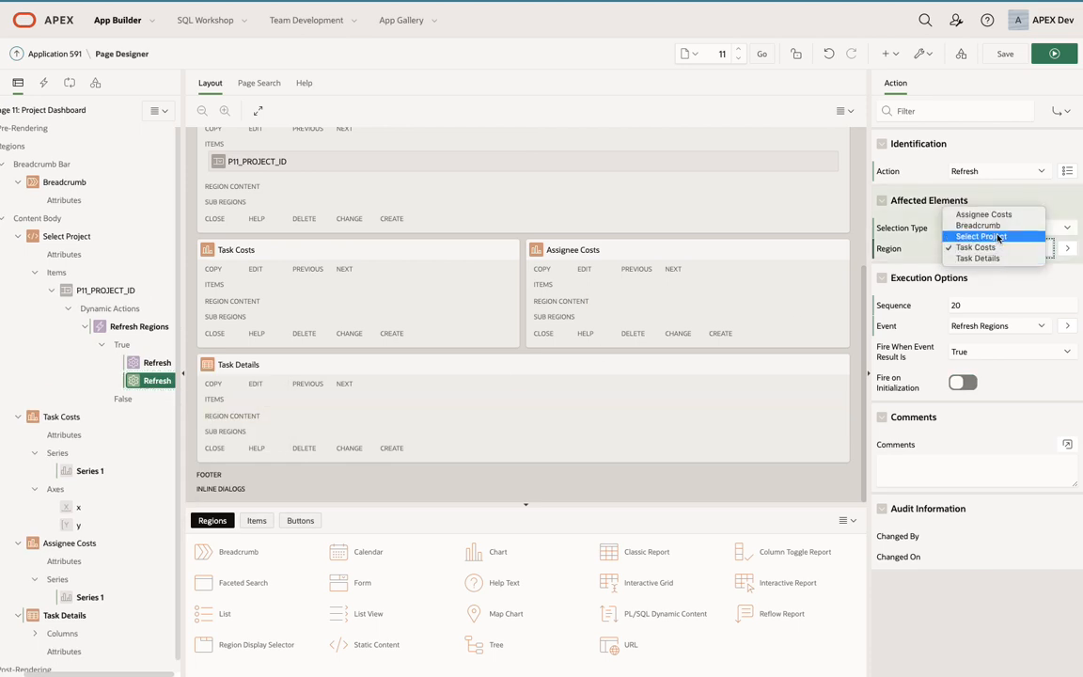
pyautogui.click(985, 215)
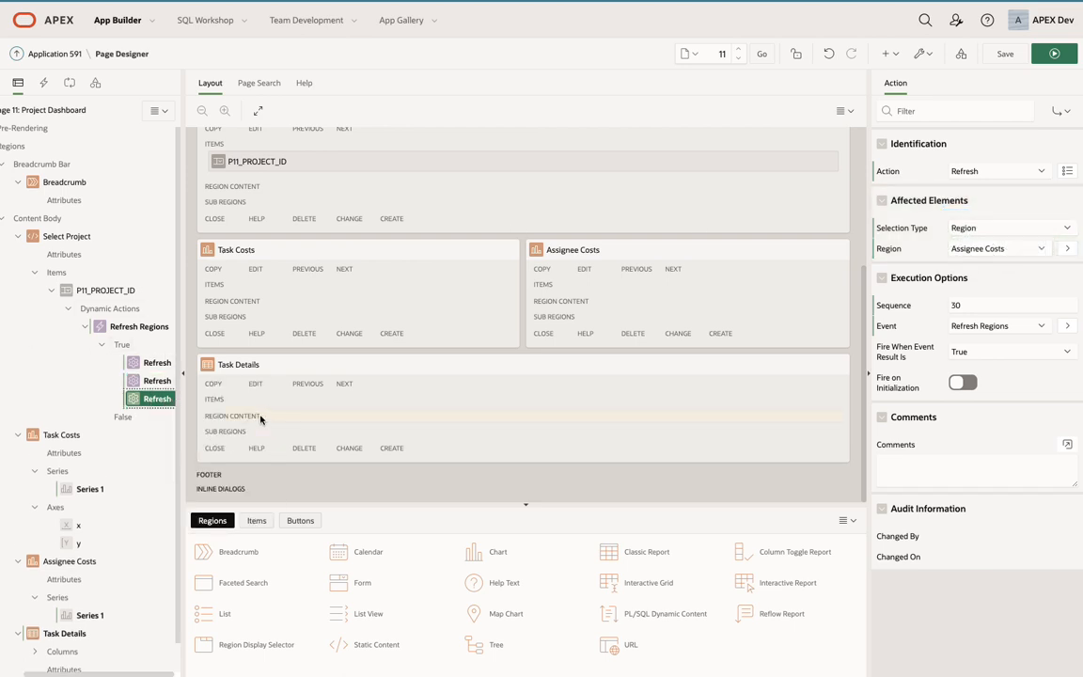
pyautogui.click(998, 248)
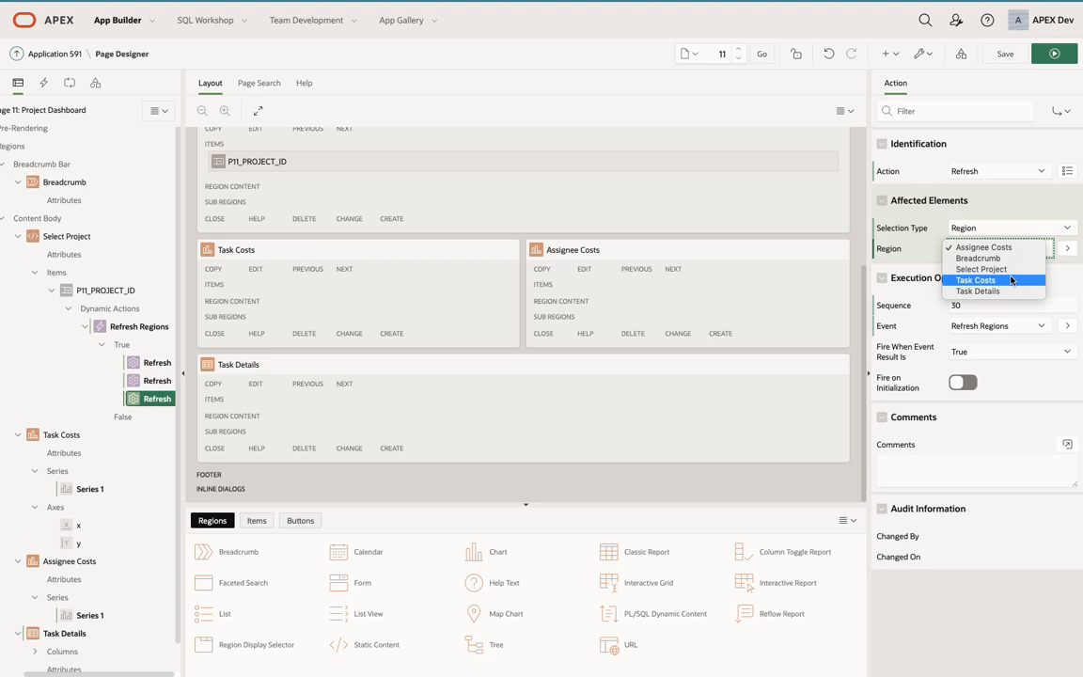
pyautogui.click(984, 290)
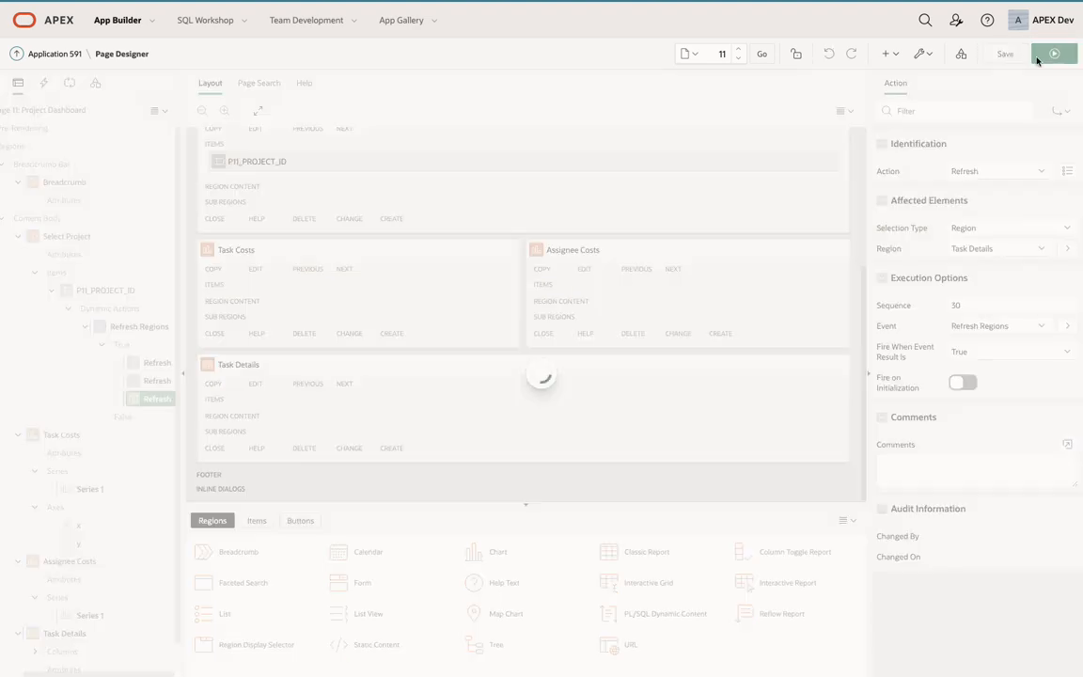
# Run the page and switch projects to Develop Bug Application, then Develop Partner Portal POC.
pyautogui.click(1056, 53)
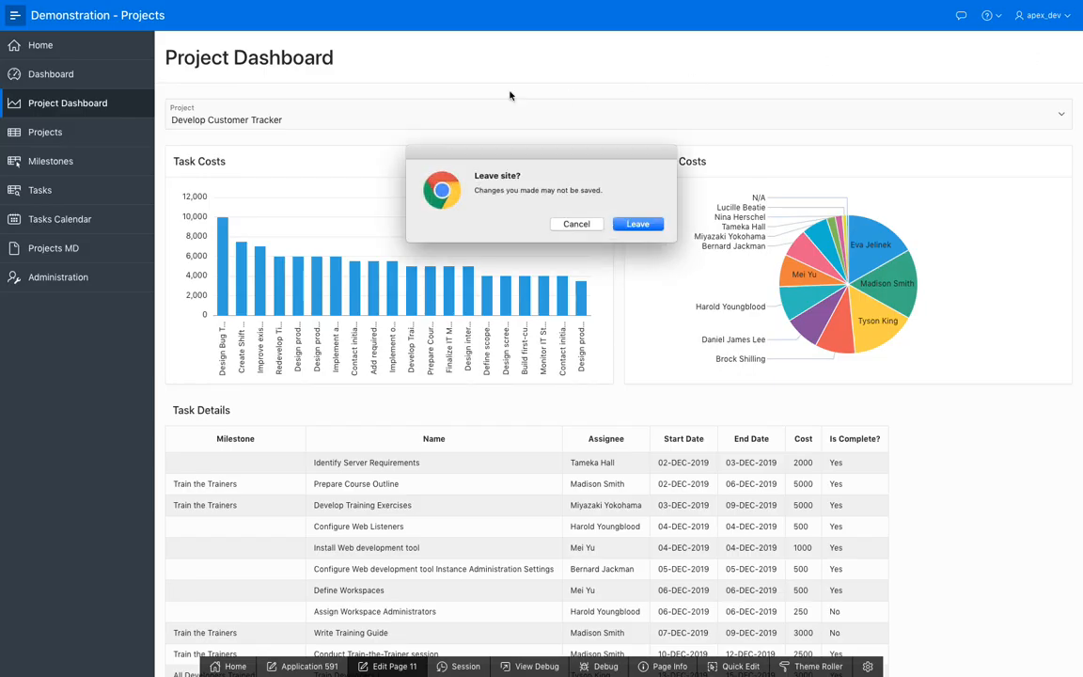
pyautogui.click(637, 223)
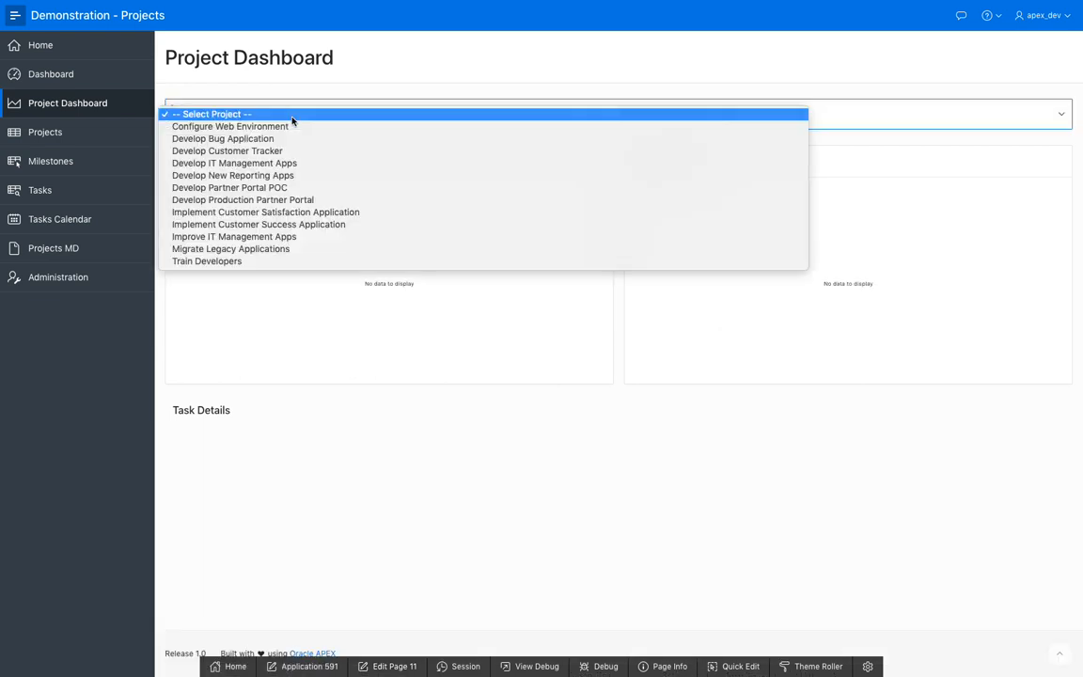
pyautogui.click(222, 138)
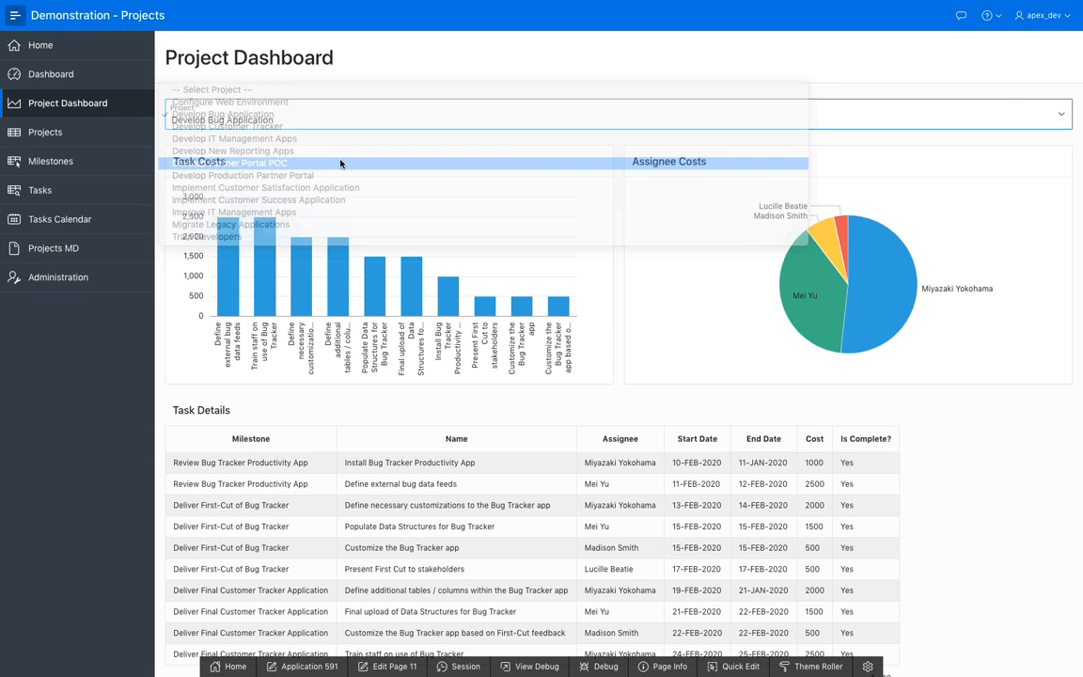
pyautogui.click(246, 162)
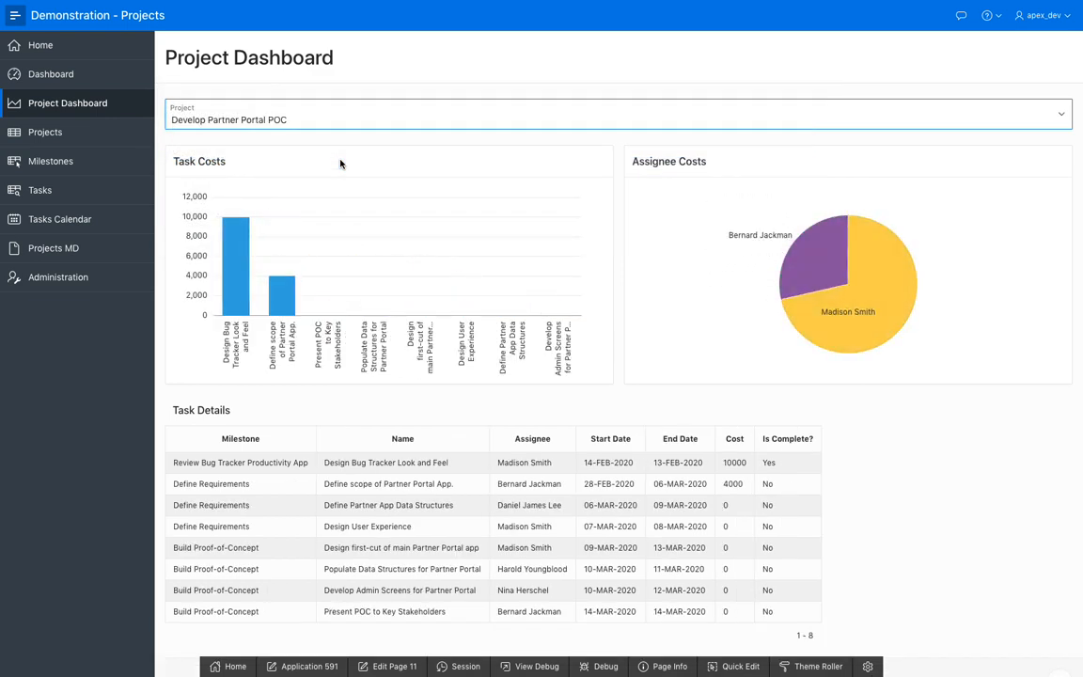